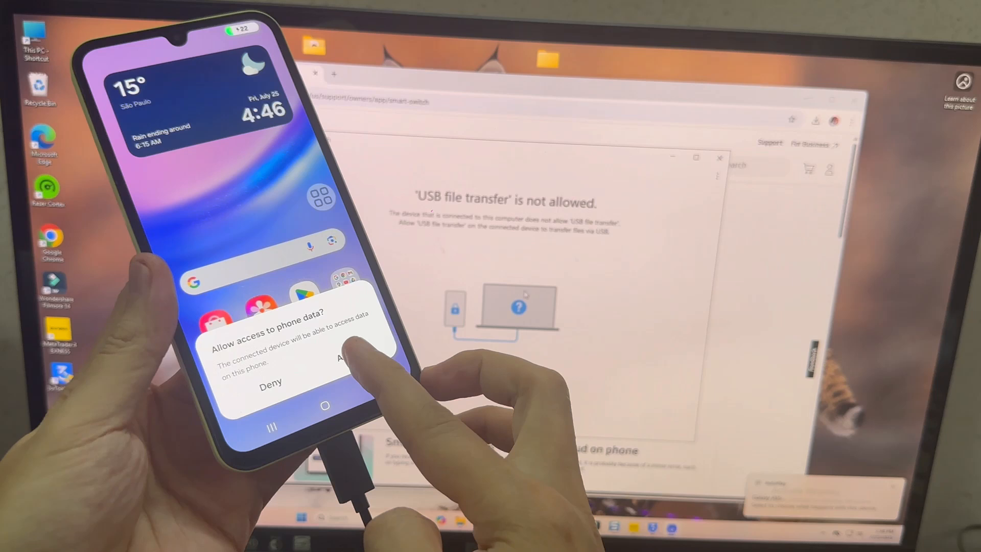
# Allow access to phone data on the Galaxy A15 prompt
pyautogui.click(347, 357)
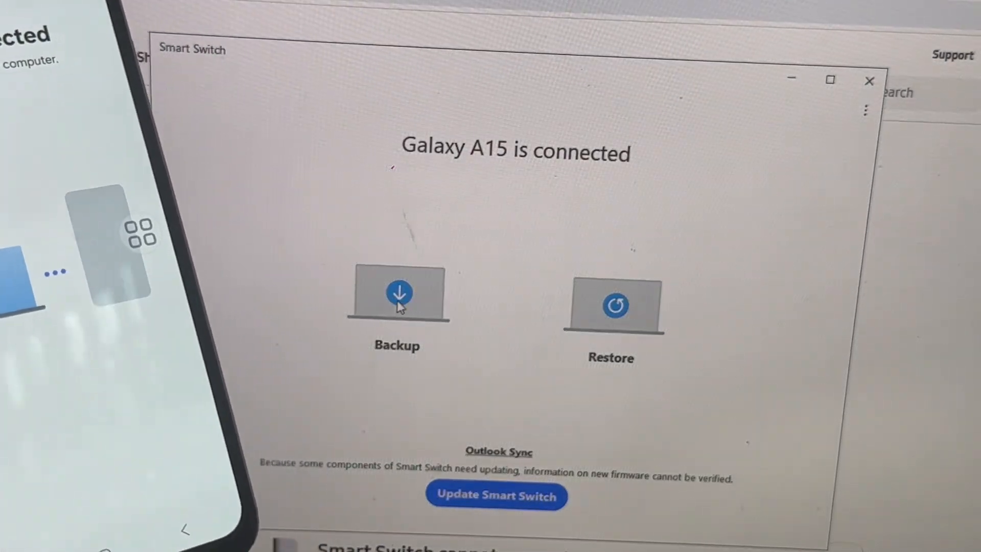
# Start a backup and set contacts to save in spbm and CSV format
pyautogui.click(396, 295)
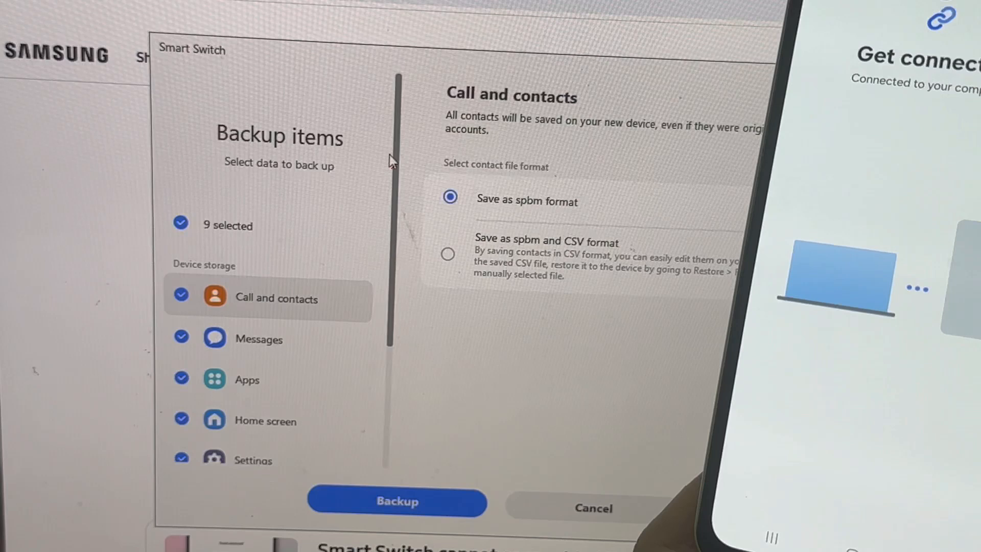
pyautogui.scroll(-3)
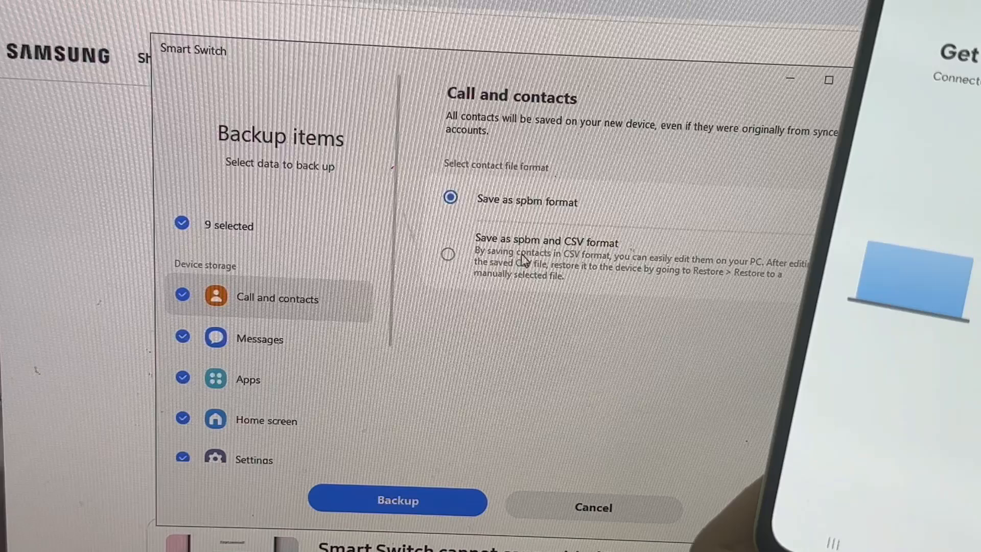
pyautogui.click(448, 254)
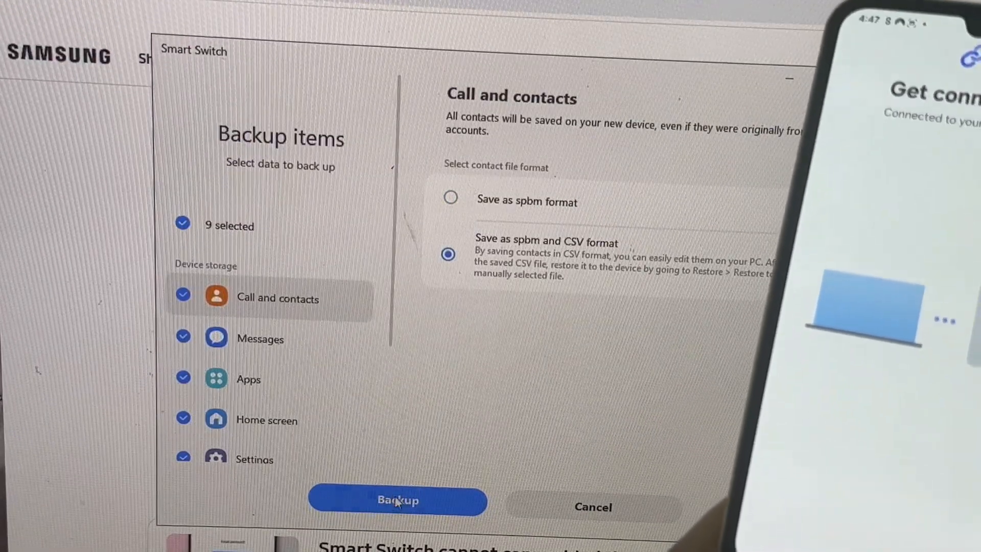
# Run the backup, dismiss the failed-items list, and try Outlook sync
pyautogui.click(397, 500)
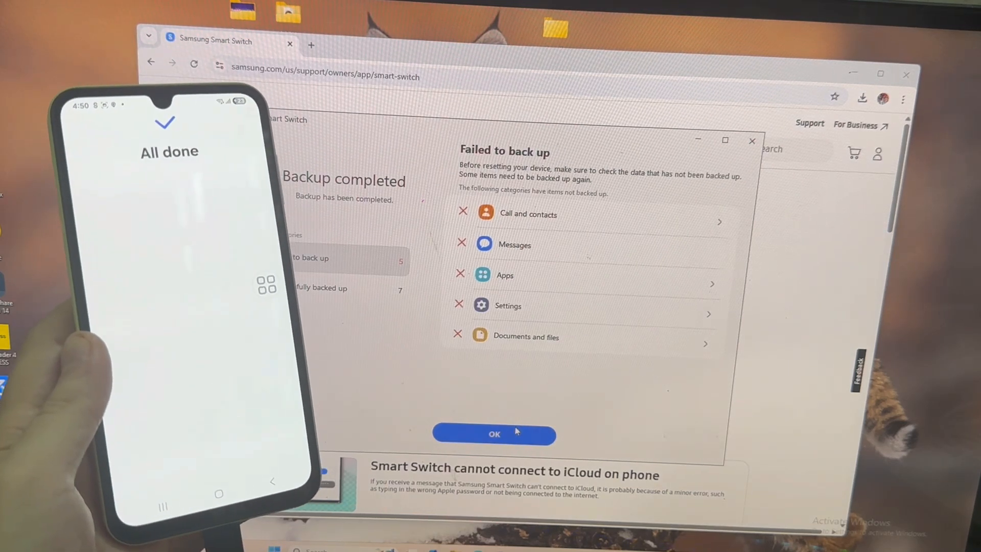
pyautogui.click(494, 434)
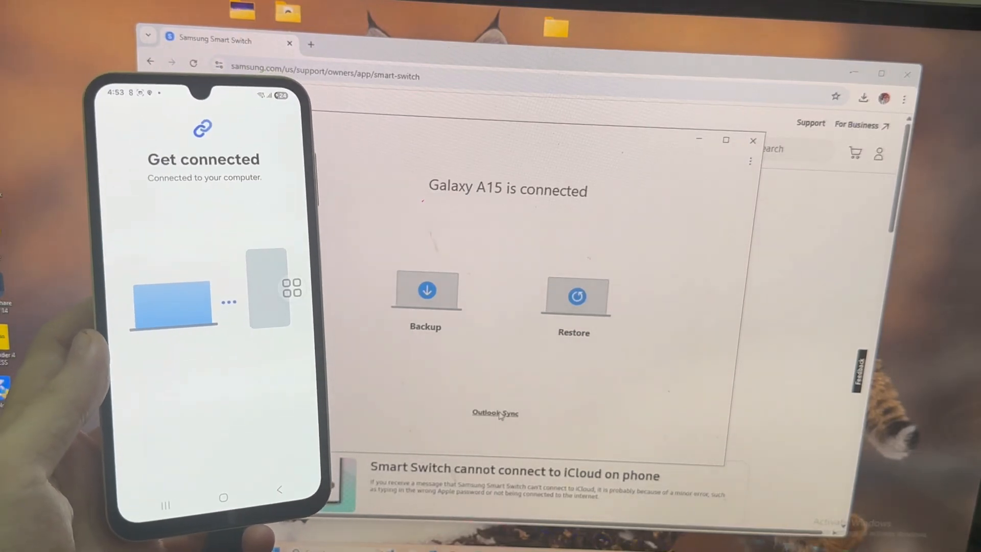
pyautogui.click(495, 412)
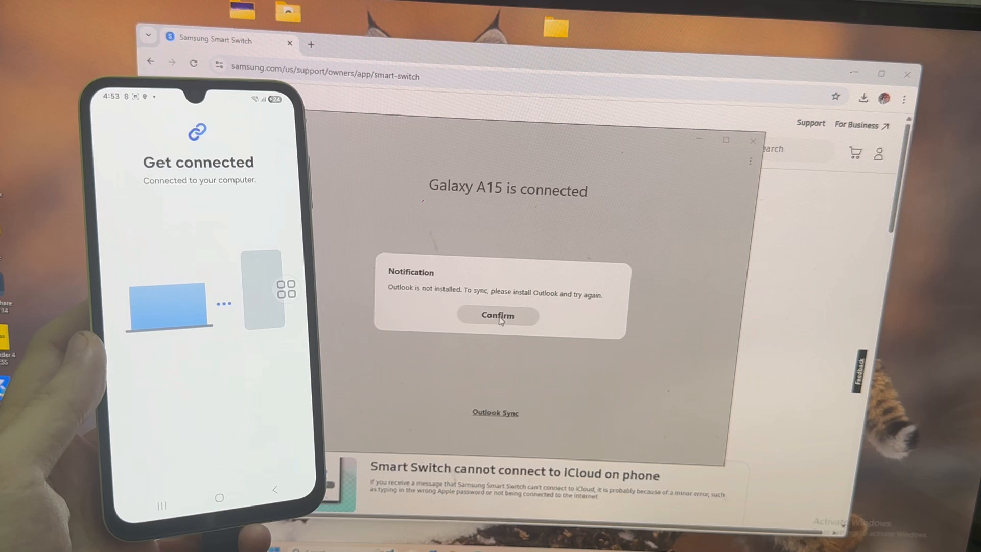
# Confirm the Outlook-not-installed notice and close the extra options menu unused
pyautogui.click(496, 316)
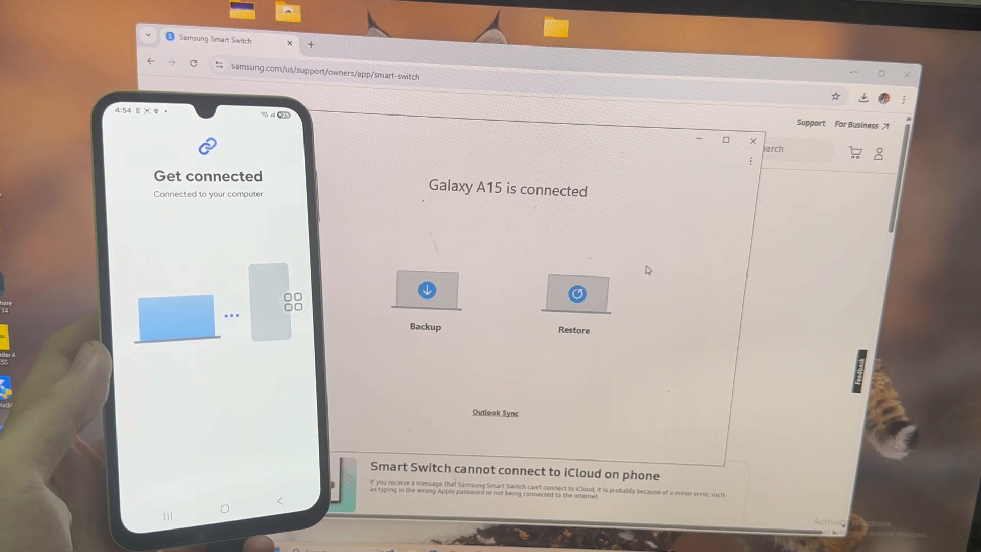
pyautogui.click(749, 162)
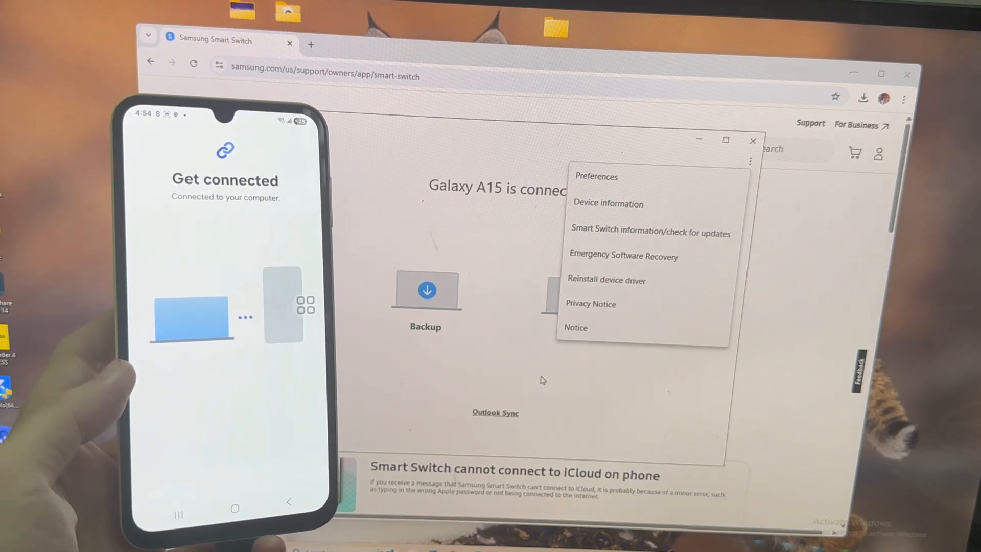
pyautogui.click(749, 161)
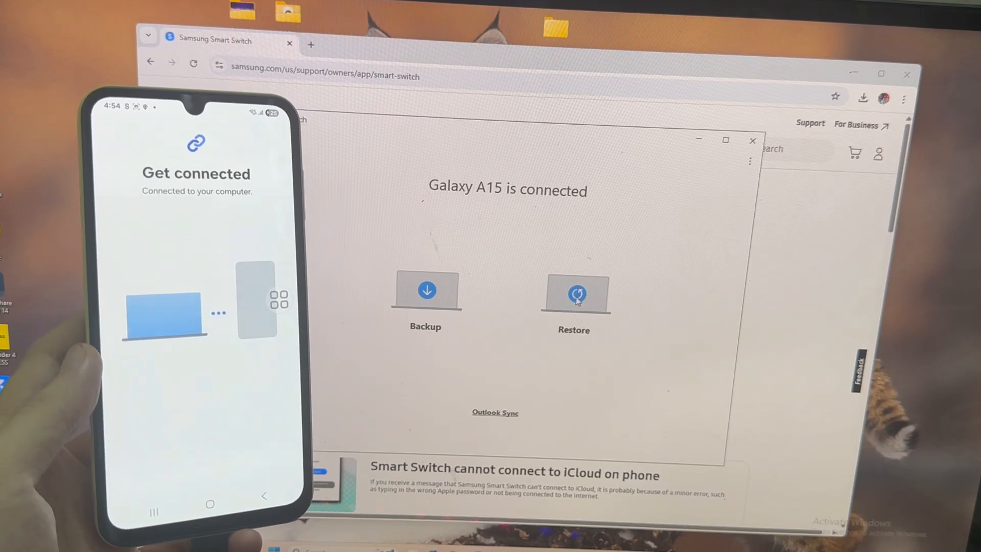
# Start a restore and deselect Apps, leaving 4 categories totaling 24.18MB
pyautogui.click(574, 291)
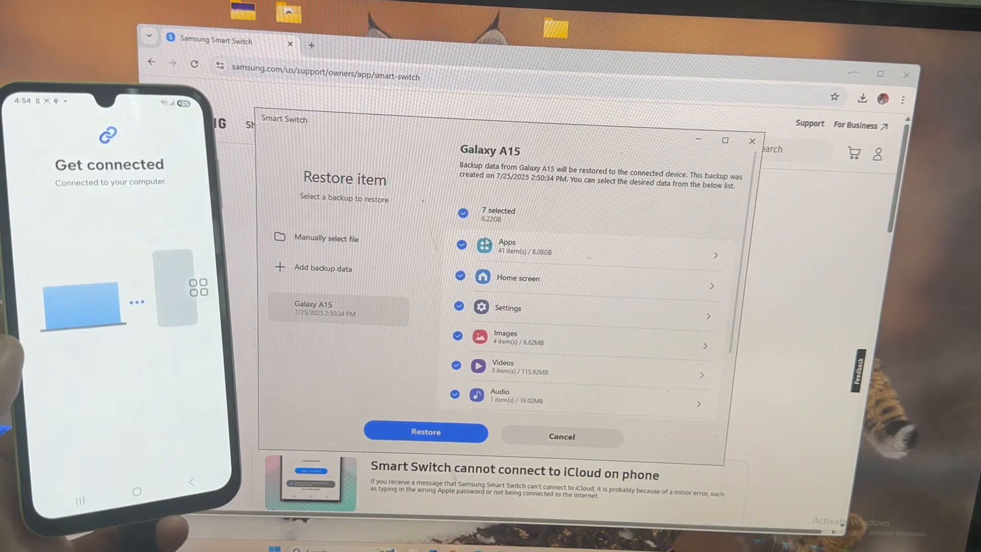
pyautogui.click(463, 213)
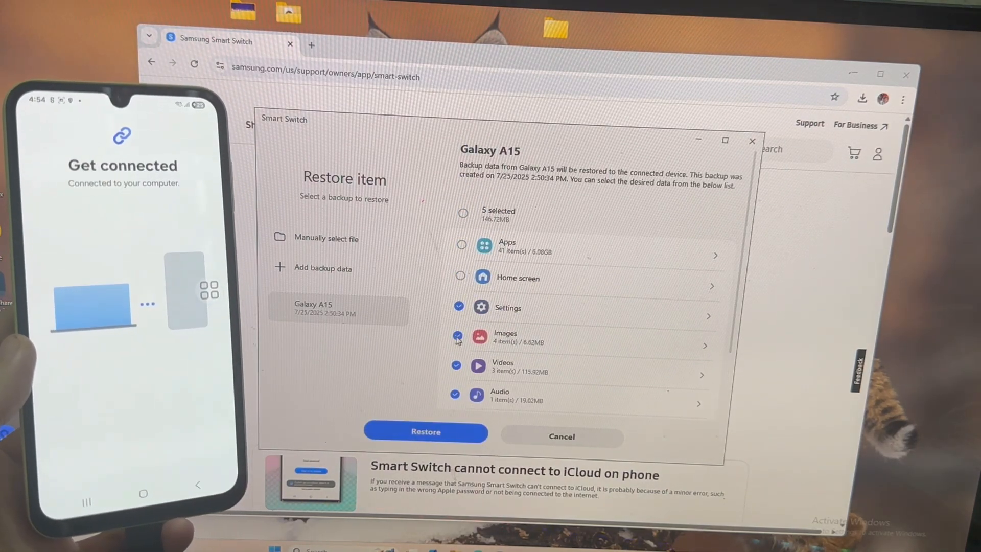
pyautogui.click(459, 337)
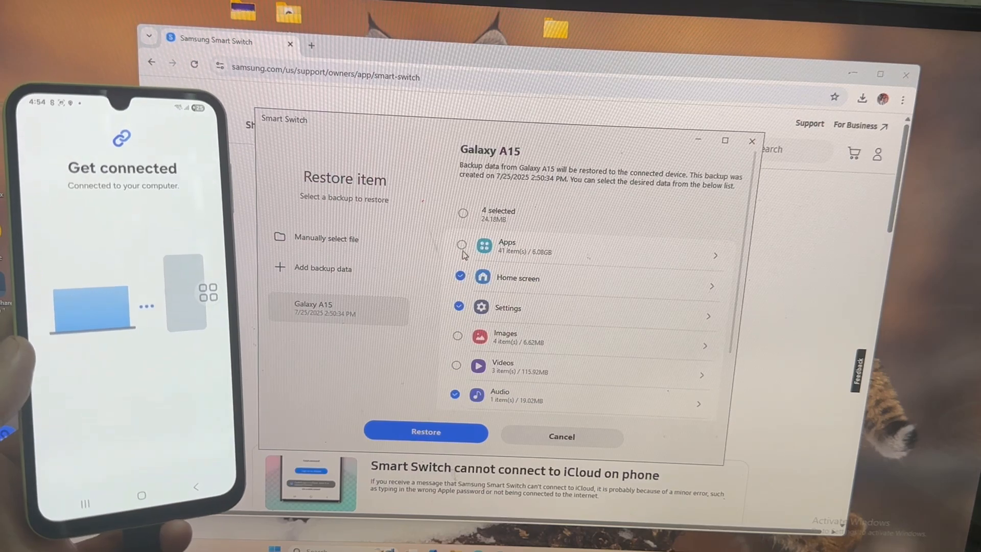